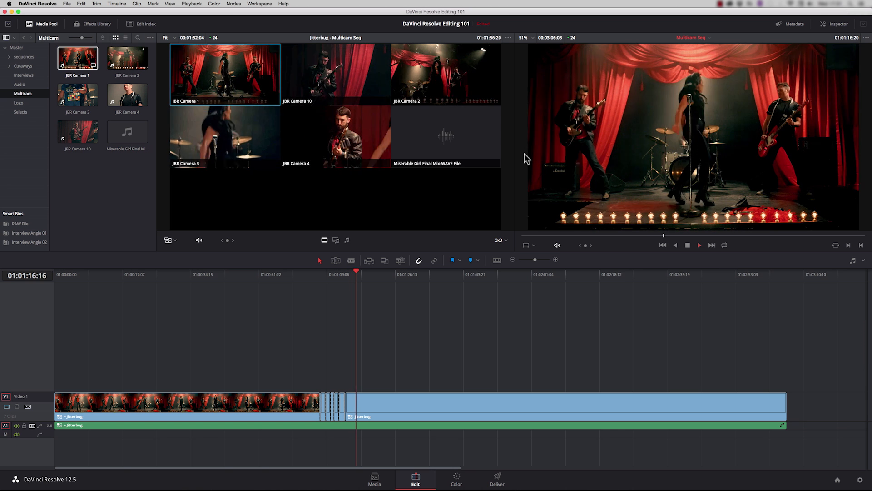
Step: On the Media page, select all five camera clips and the music file in the Multicam bin
click(374, 476)
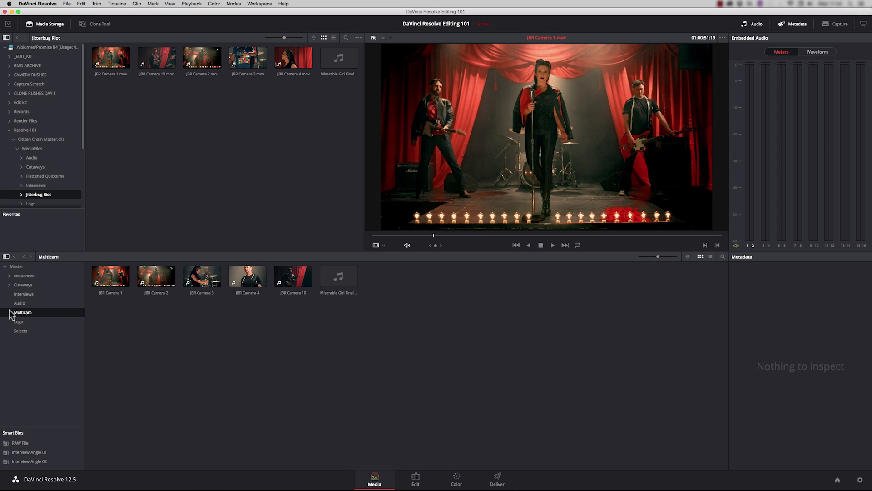
click(293, 276)
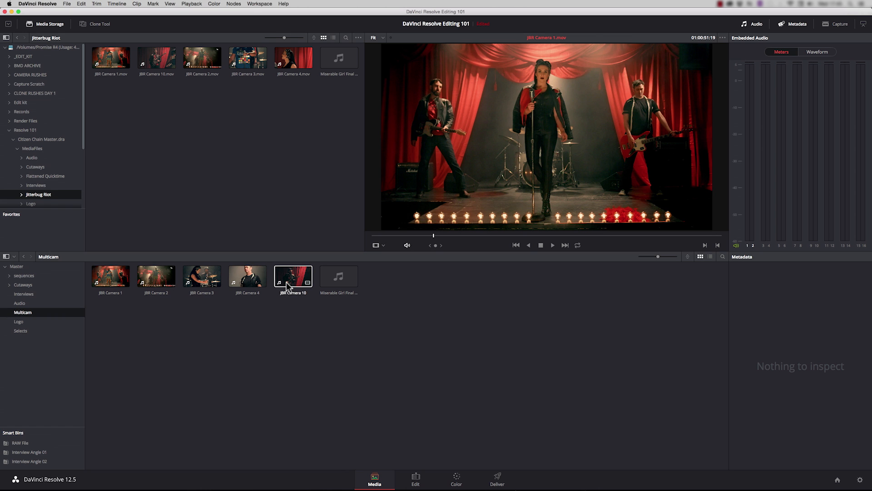
click(338, 276)
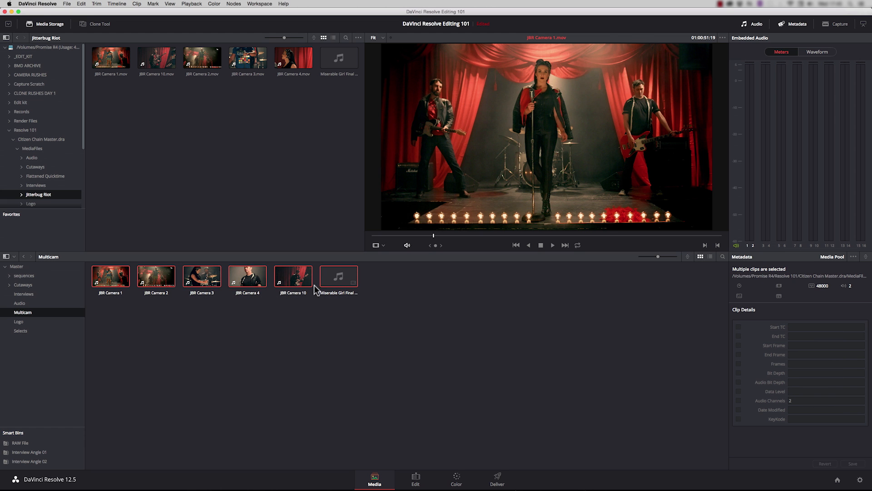
Step: Create multicam clip 'Jitterbug' at 24 fps, sound-synced, clip-name angles, sources left in place
right_click(315, 290)
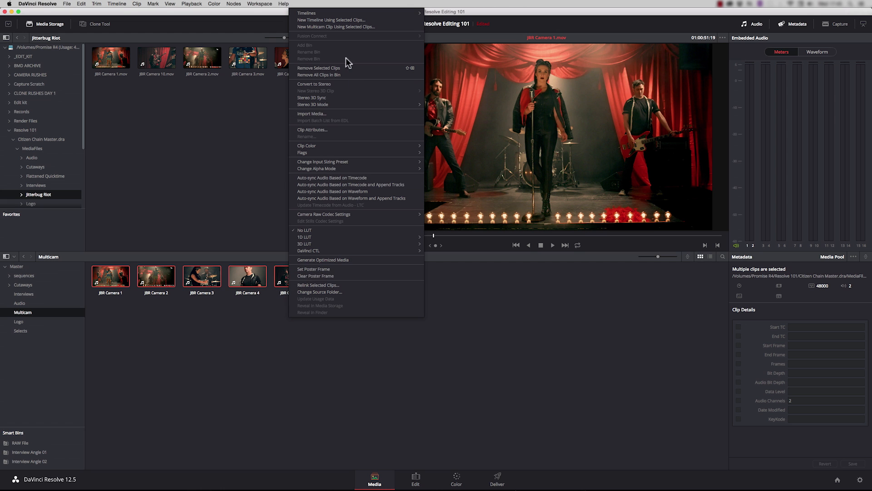
mouse_move(354, 27)
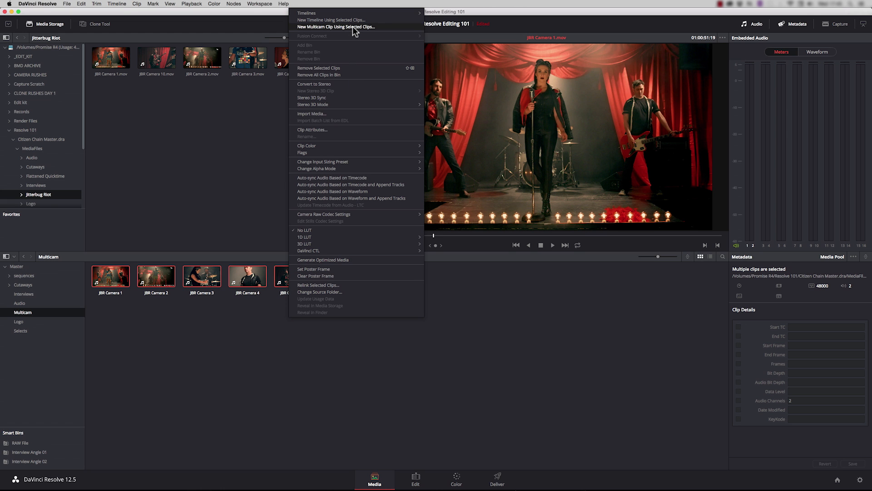
click(336, 27)
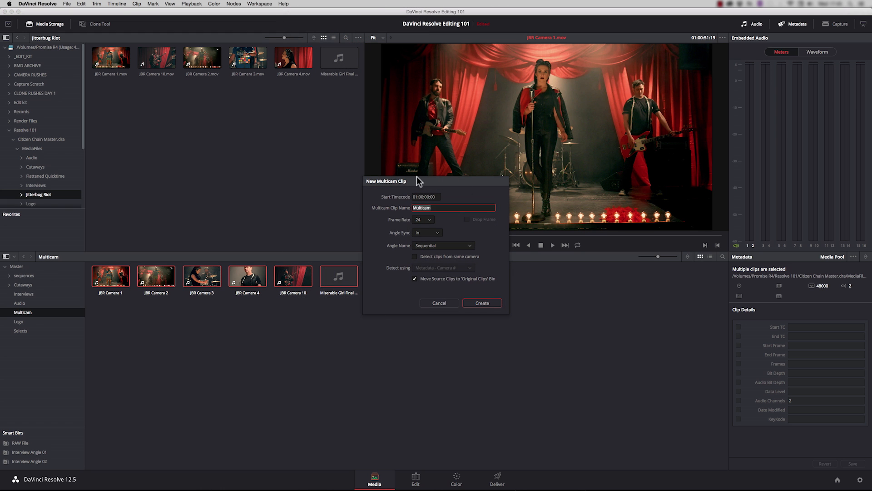
mouse_move(387, 216)
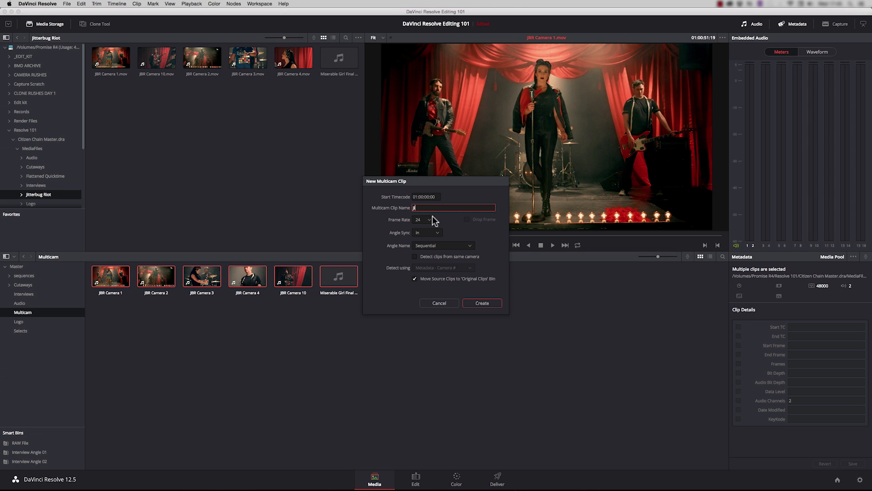
text(Jitterbug)
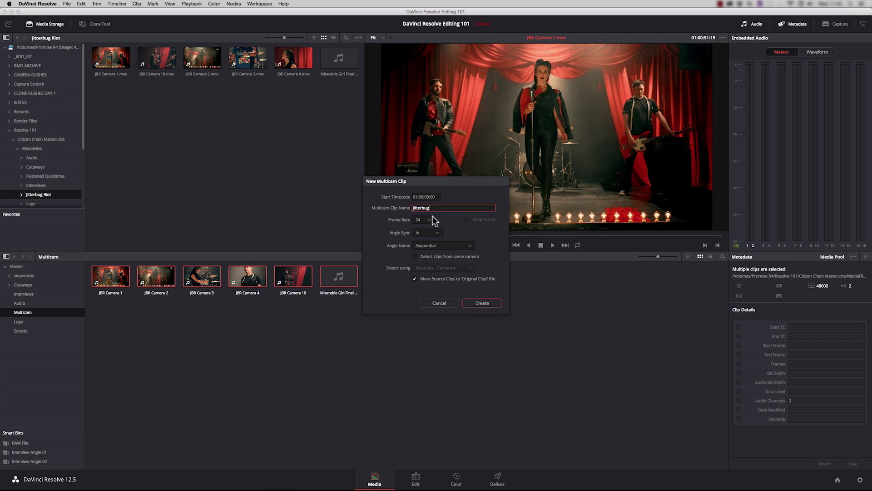
click(423, 219)
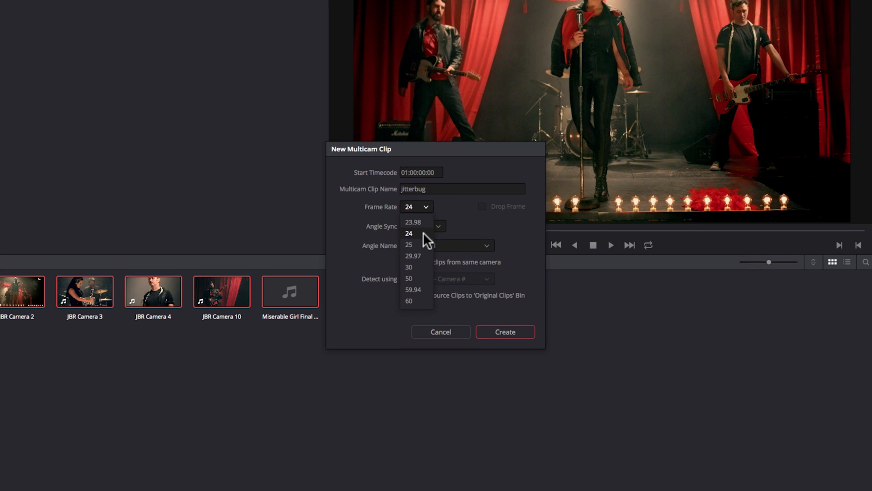
click(408, 233)
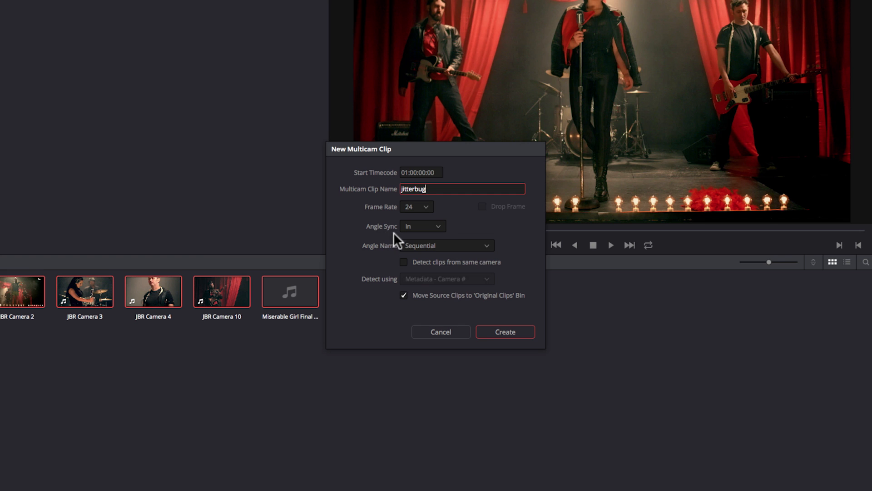
click(421, 226)
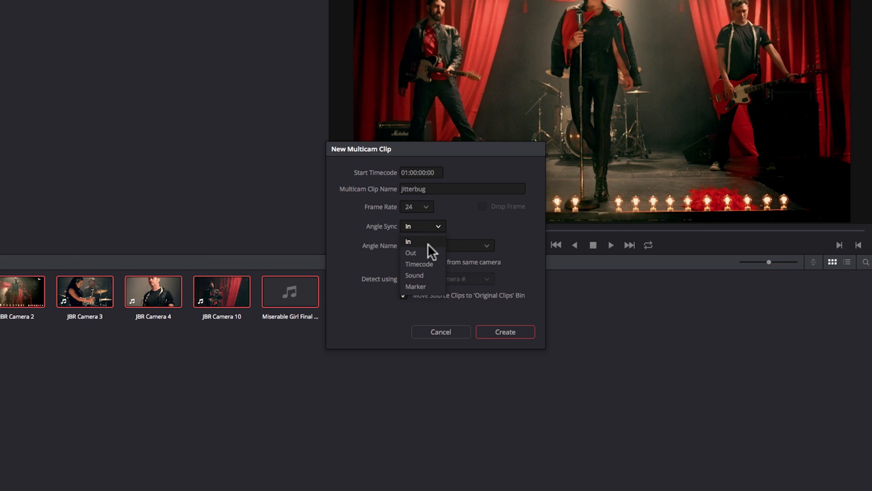
mouse_move(434, 267)
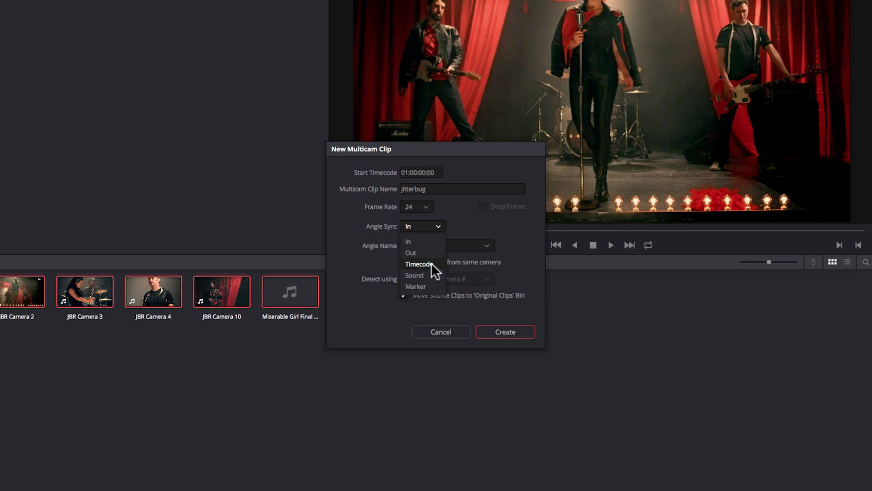
mouse_move(415, 275)
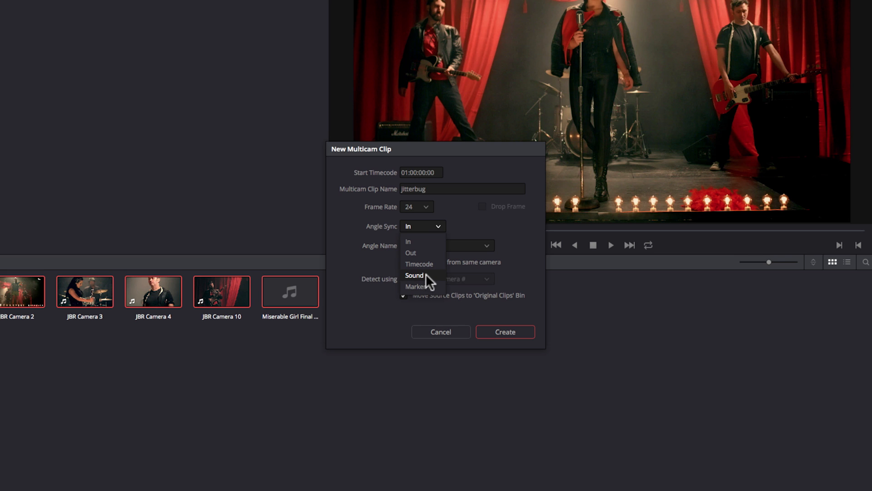
mouse_move(417, 286)
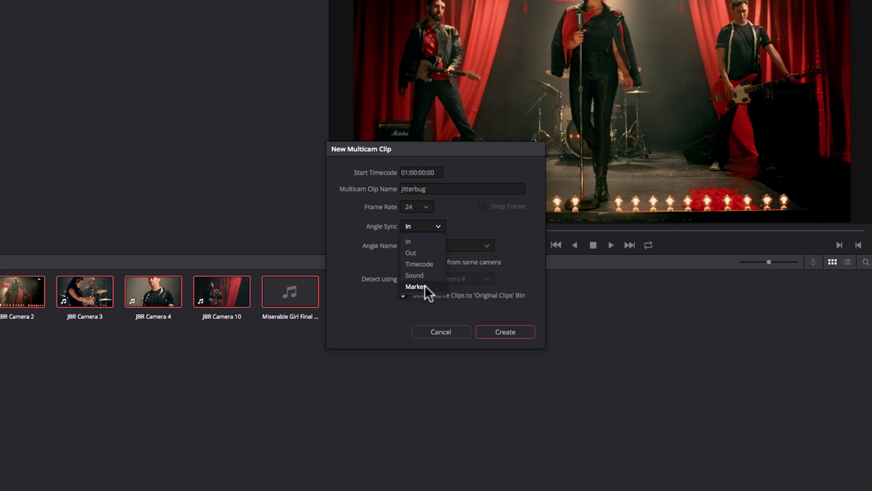
mouse_move(428, 293)
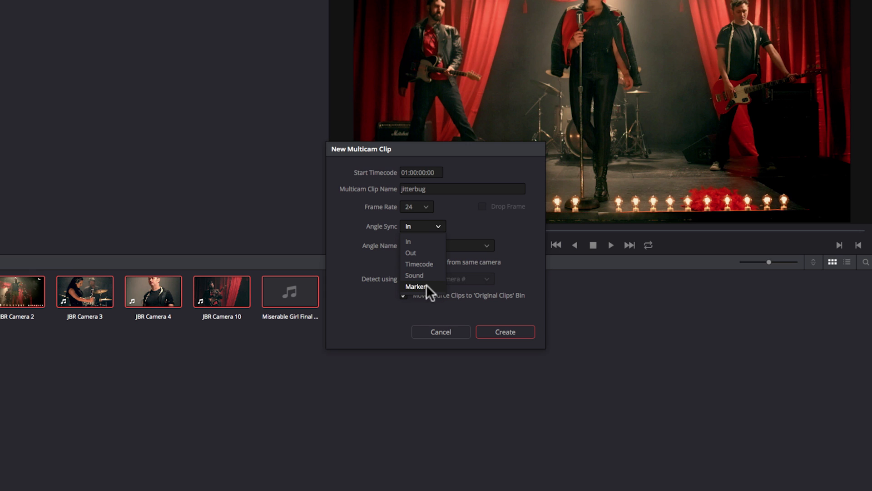
mouse_move(432, 293)
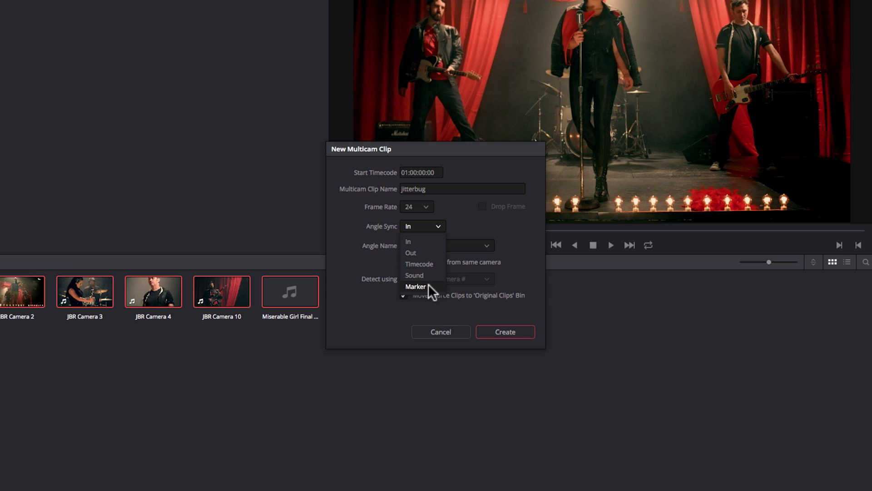
click(415, 276)
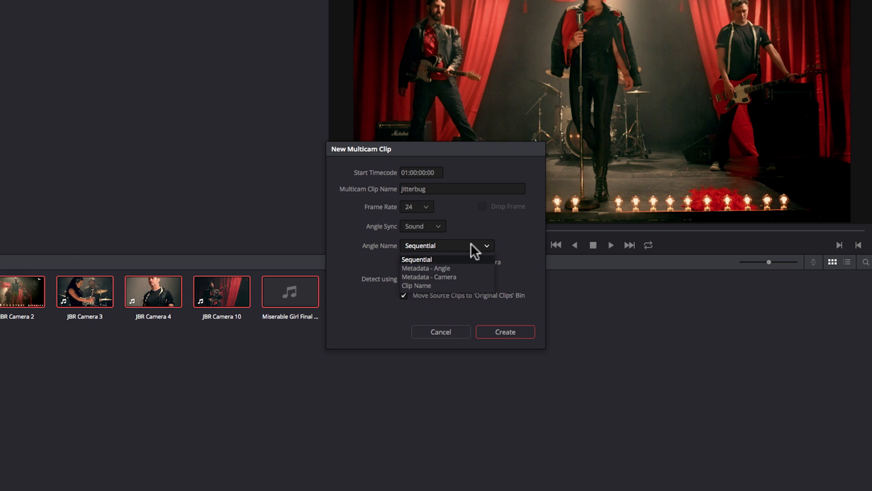
click(416, 285)
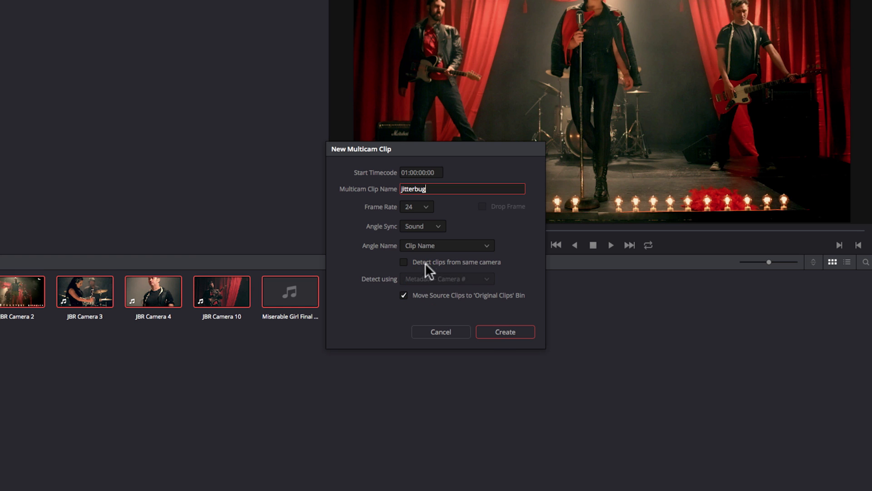
mouse_move(451, 277)
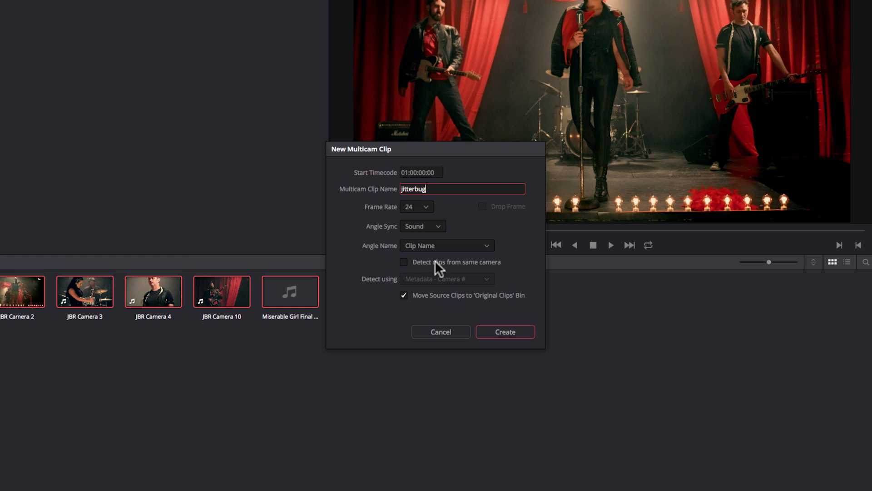
mouse_move(519, 305)
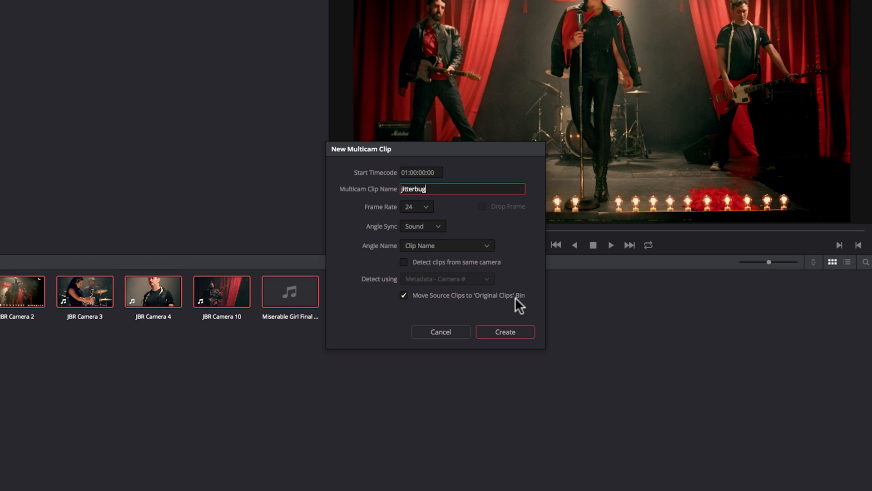
click(403, 295)
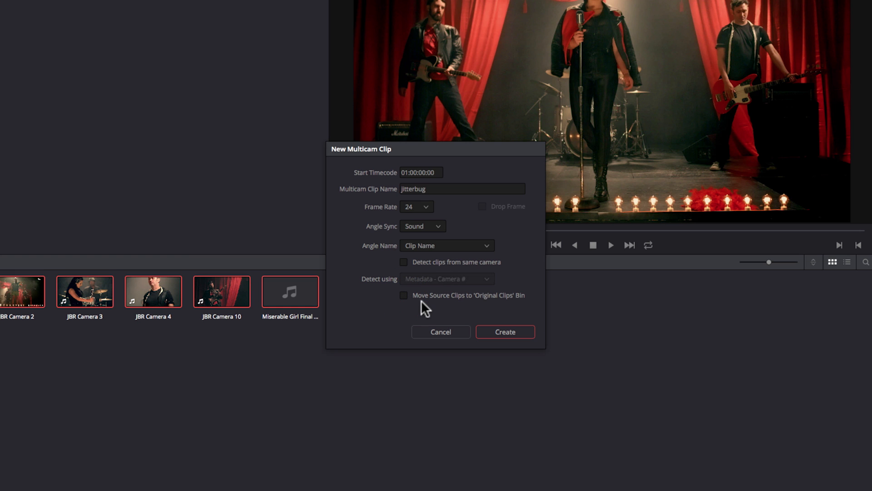
mouse_move(420, 310)
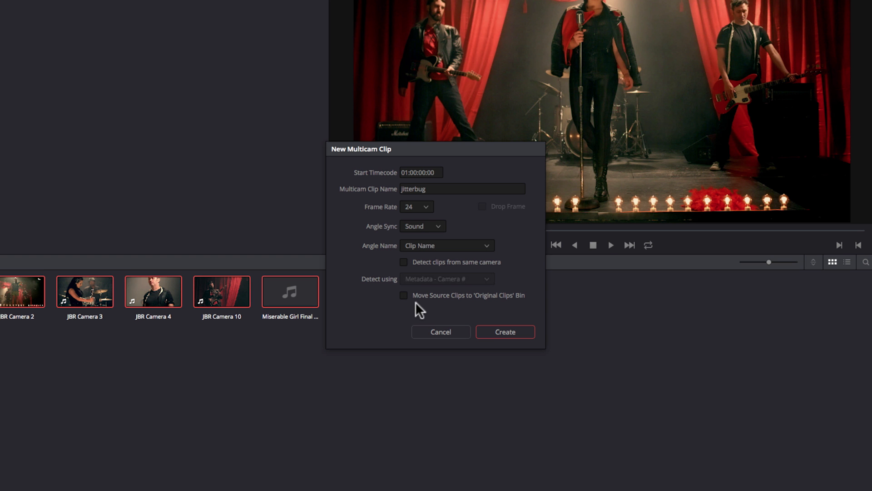
click(503, 332)
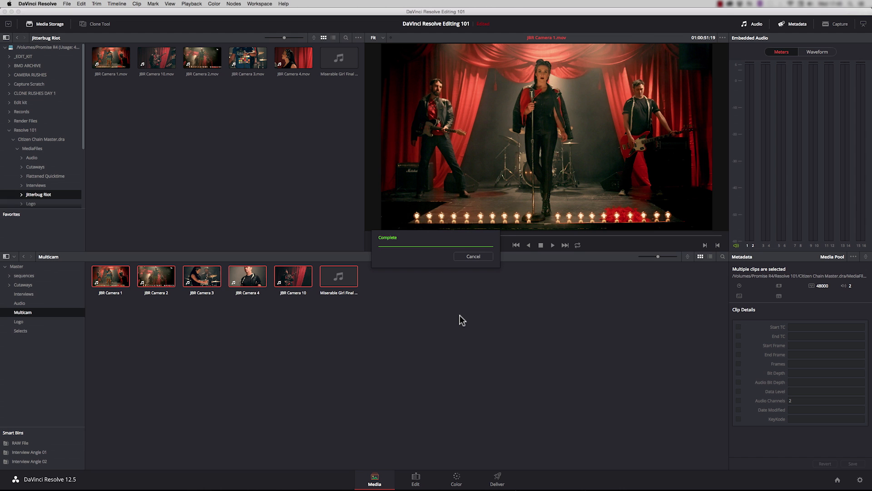
Step: Create the 'Jitterbug multi' timeline from the Jitterbug clip's marked in/out range
click(472, 256)
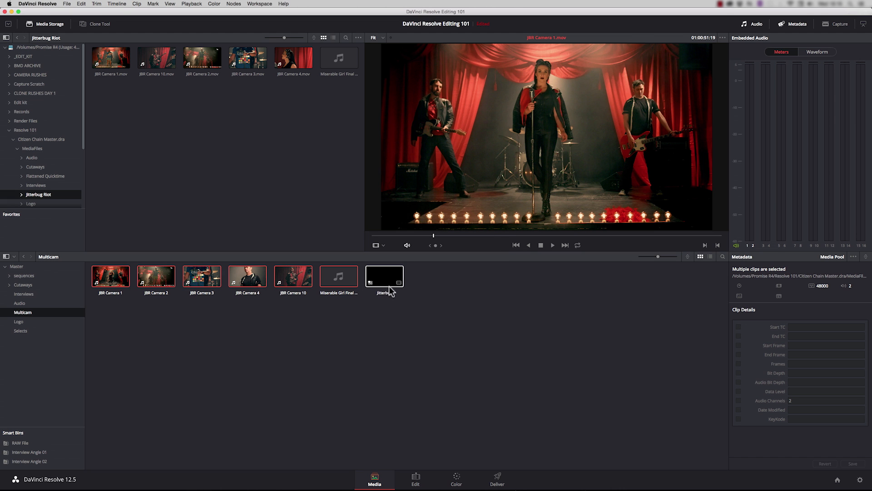
right_click(384, 276)
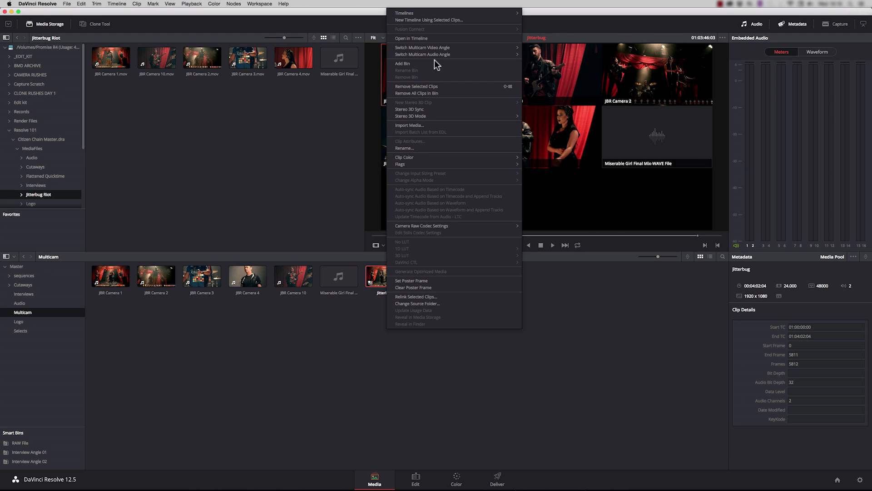
click(429, 20)
text(Jitterbug mult)
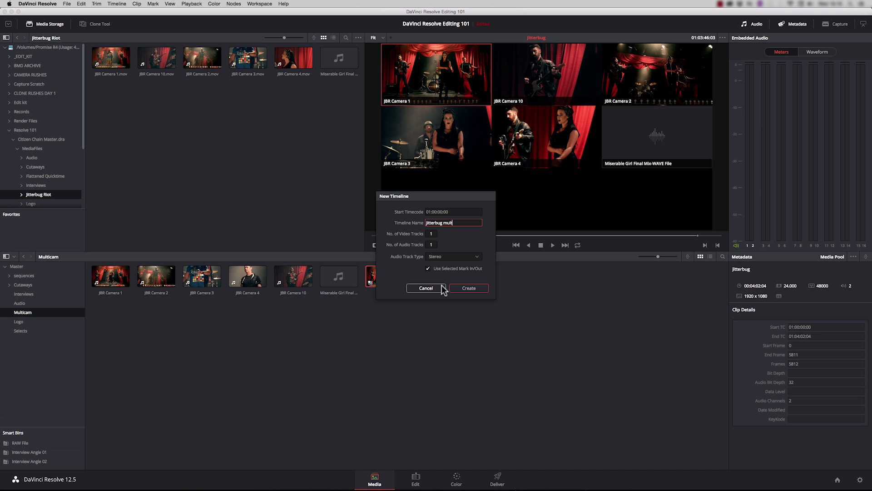
click(469, 287)
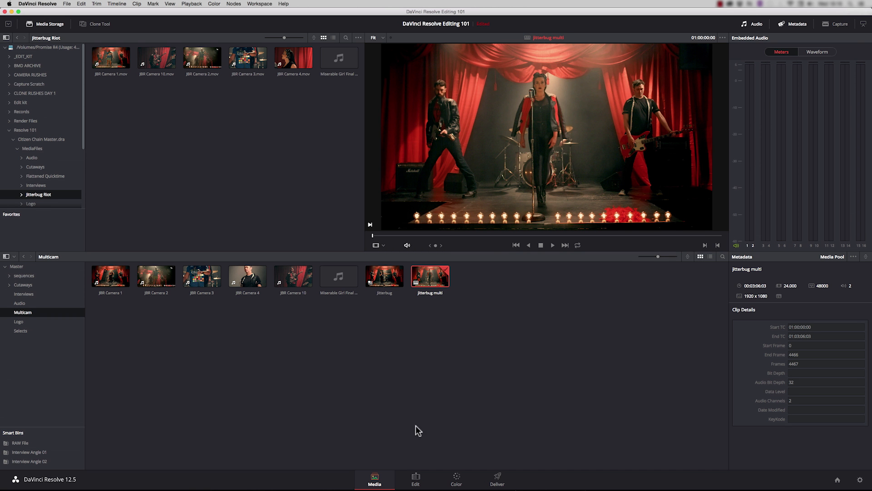
Step: On the Edit page, set the source viewer to Multicam mode showing all angles
click(415, 479)
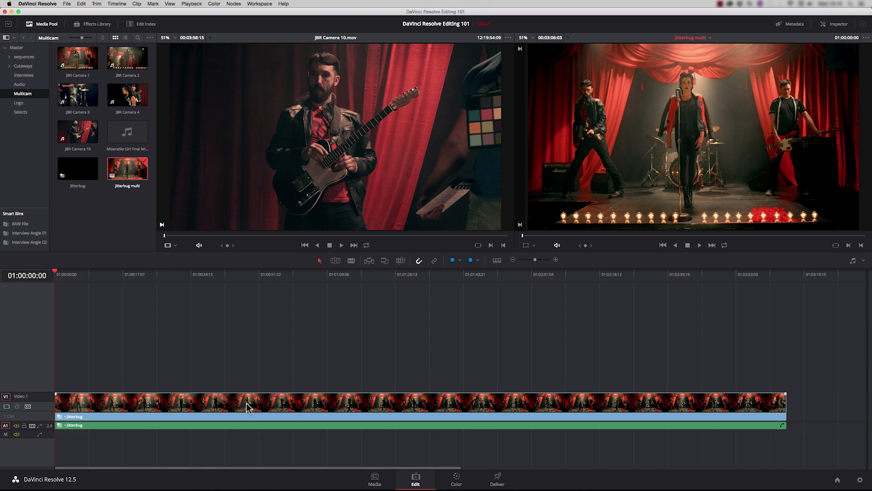
mouse_move(605, 413)
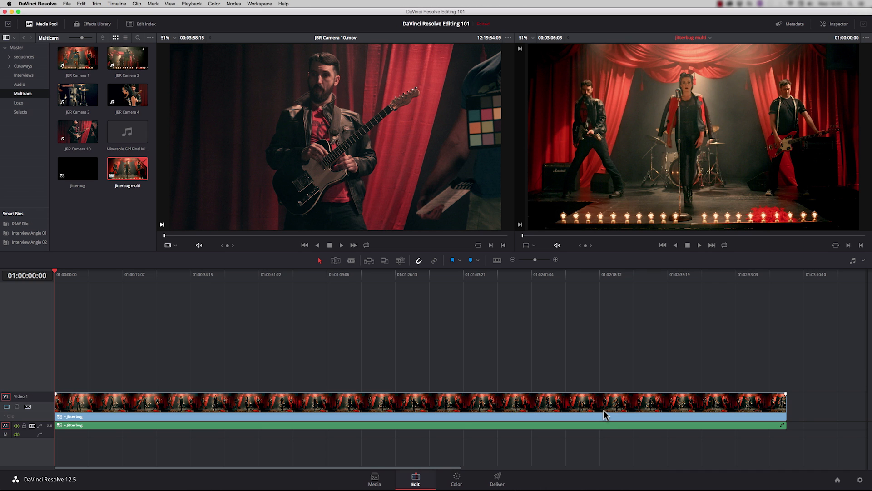
mouse_move(603, 416)
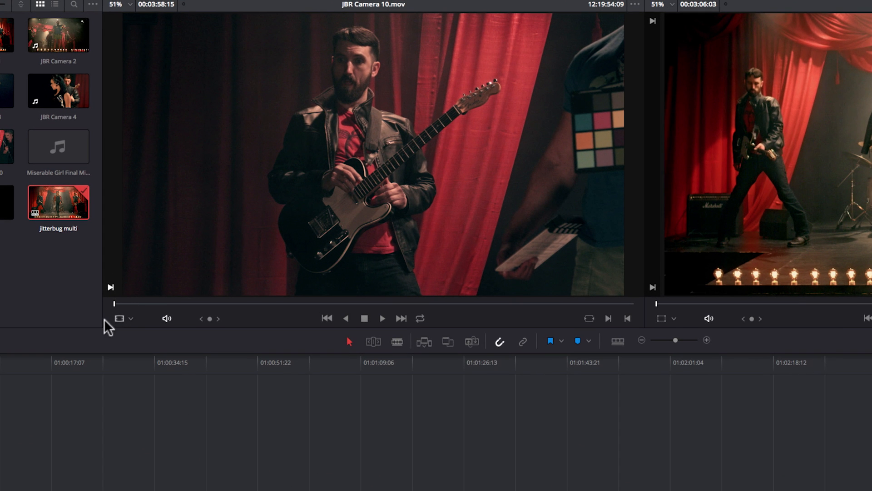
click(131, 318)
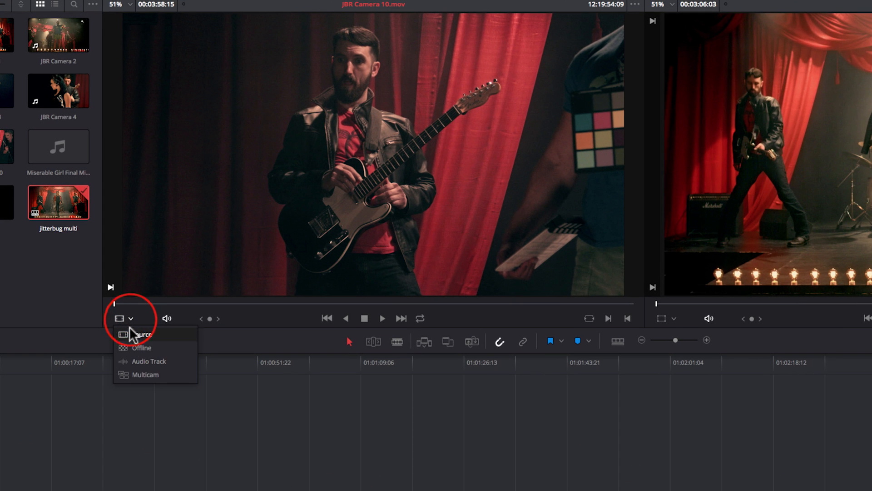
click(144, 374)
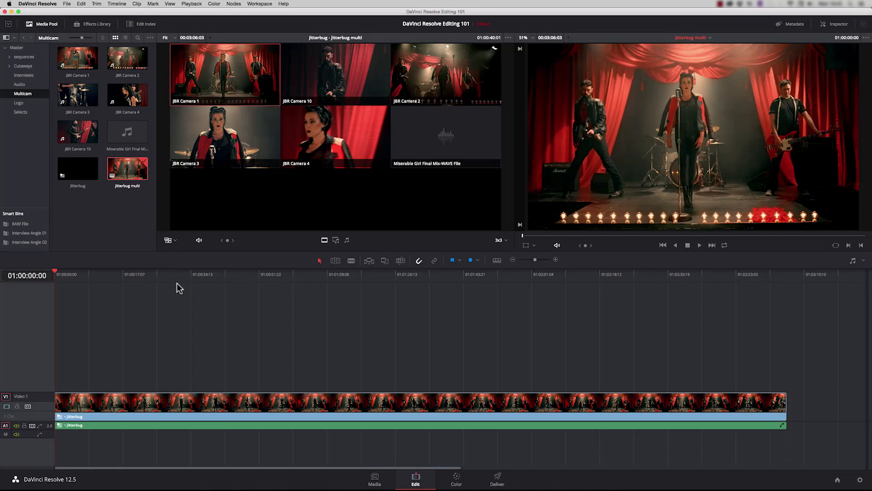
click(225, 136)
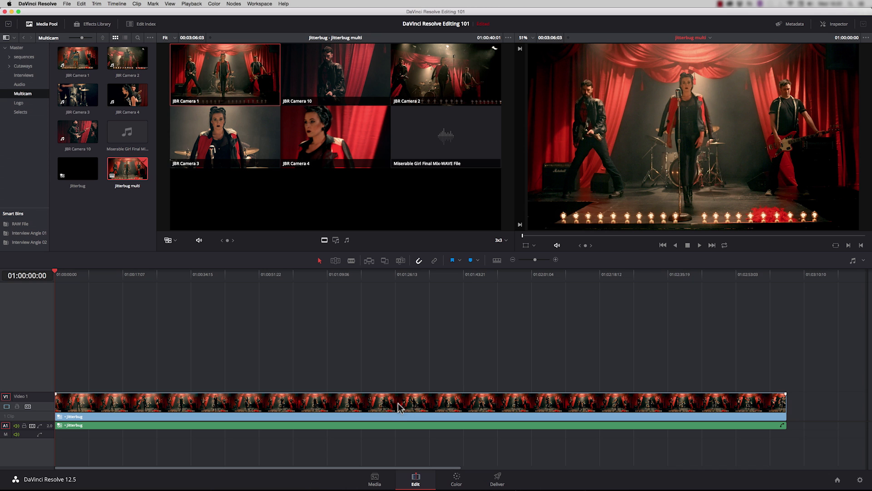
Step: Open the multicam clip's angle tracks, swap JBR Camera 2 ahead of JBR Camera 10, and return
right_click(387, 403)
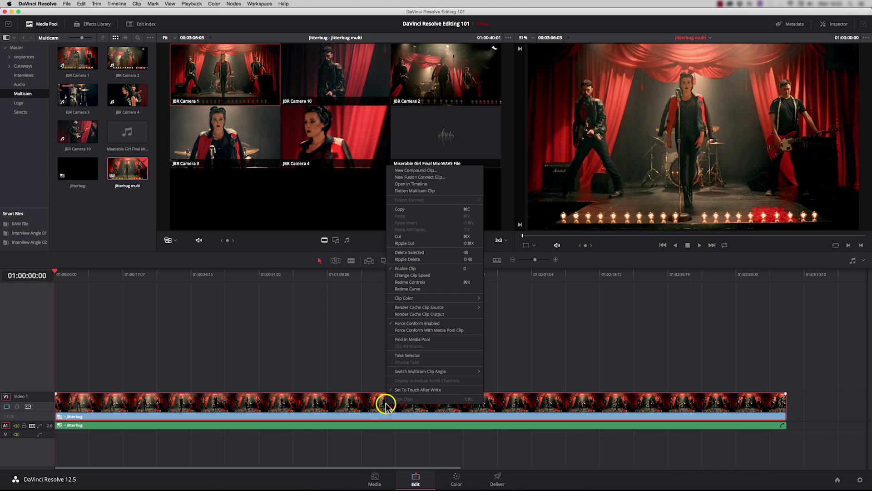
mouse_move(419, 184)
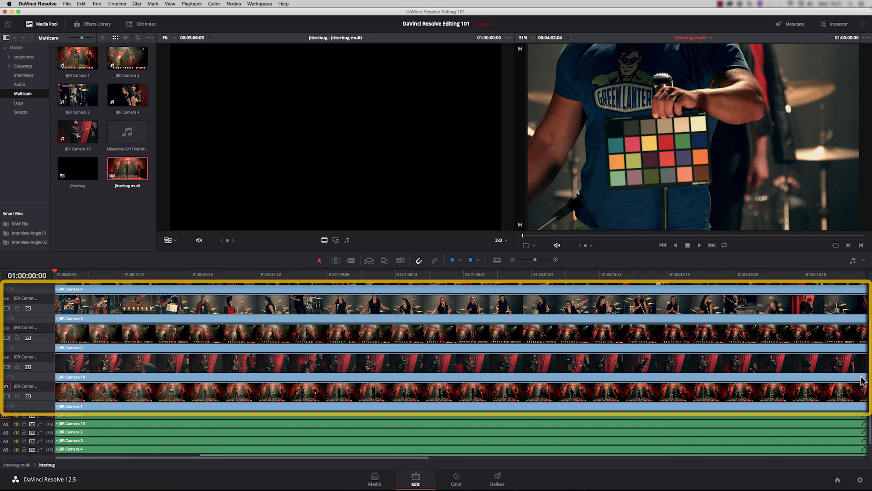
scroll(down, 3)
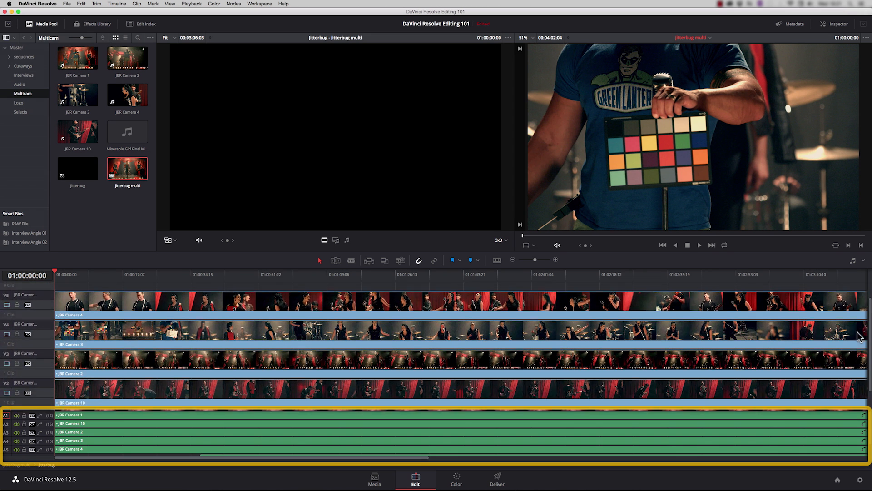
click(393, 273)
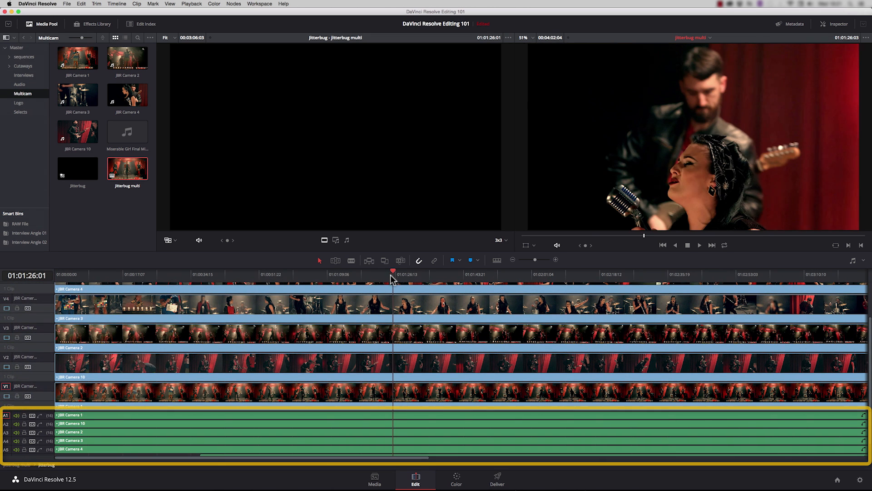
click(381, 273)
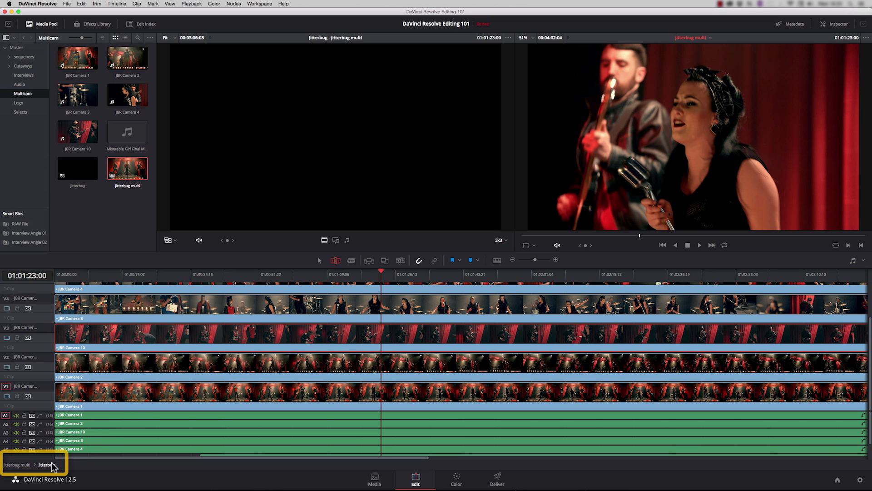
click(44, 465)
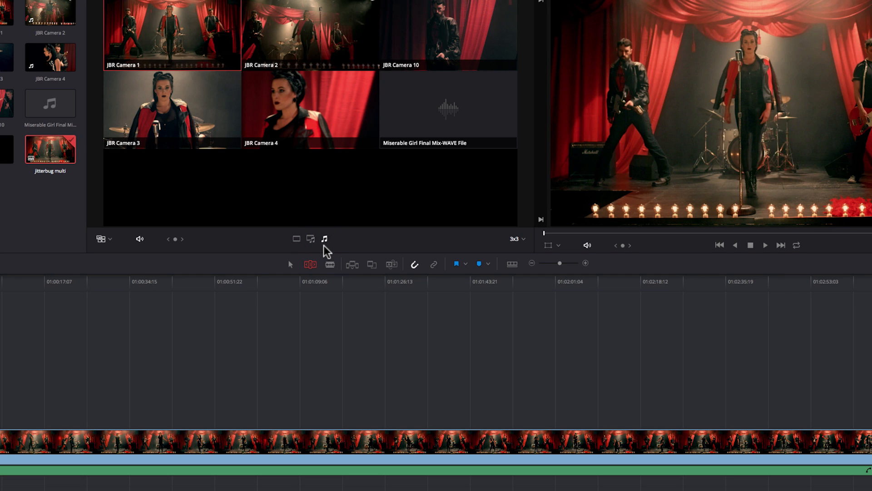
mouse_move(317, 253)
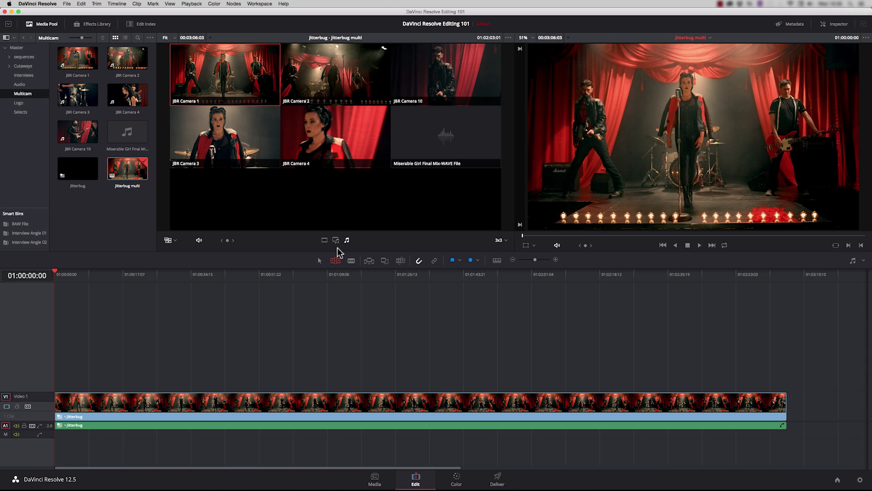
mouse_move(341, 250)
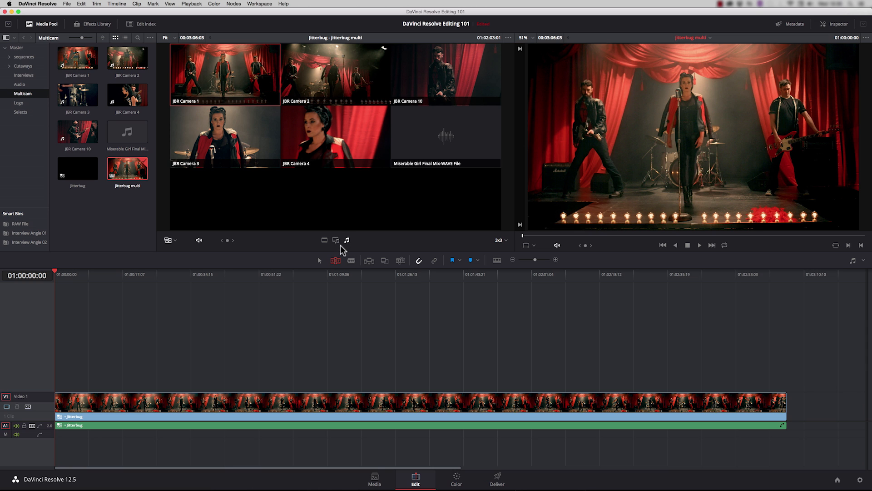
Step: Switch the Jitterbug multi timeline clip to the JBR Camera 3 angle
key(option)
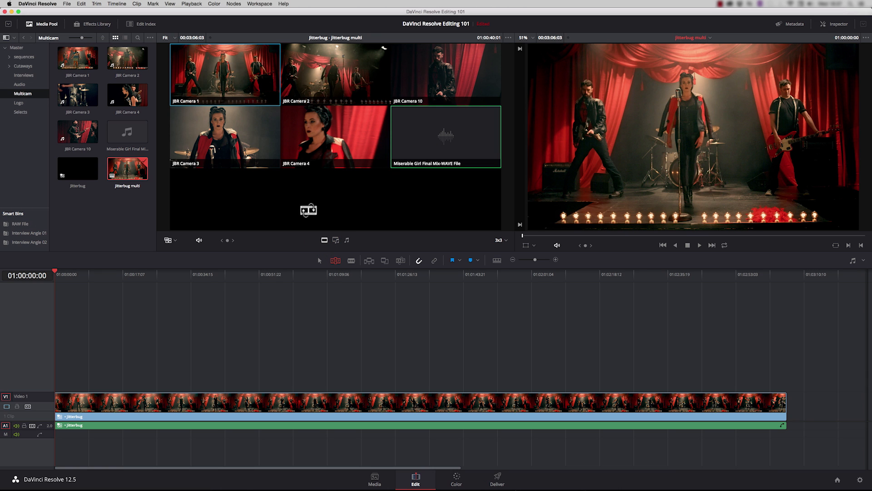
key(option)
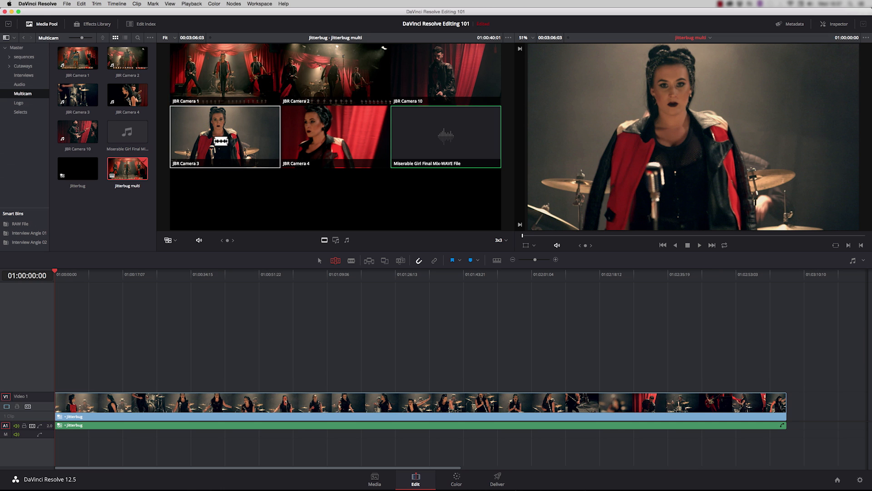
click(225, 74)
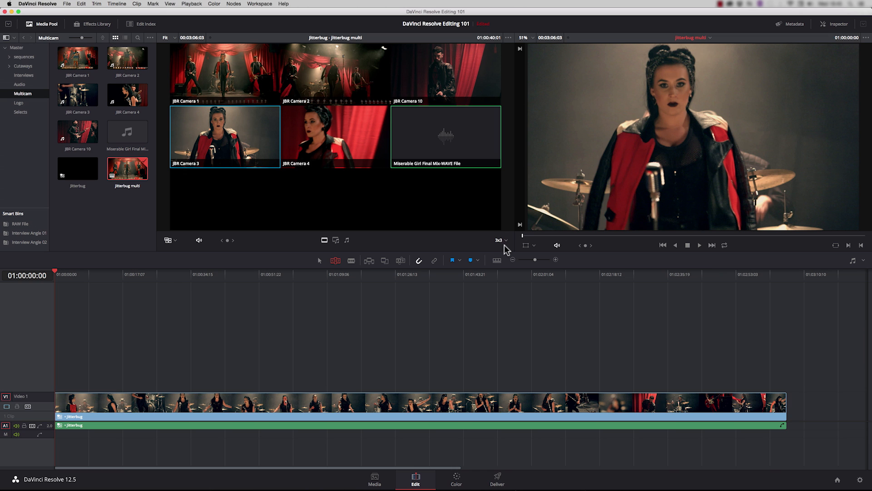
click(501, 240)
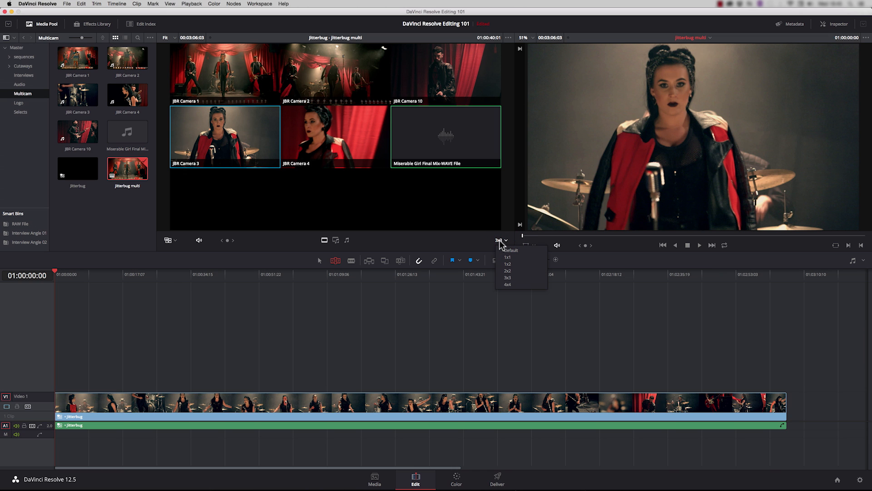
click(508, 284)
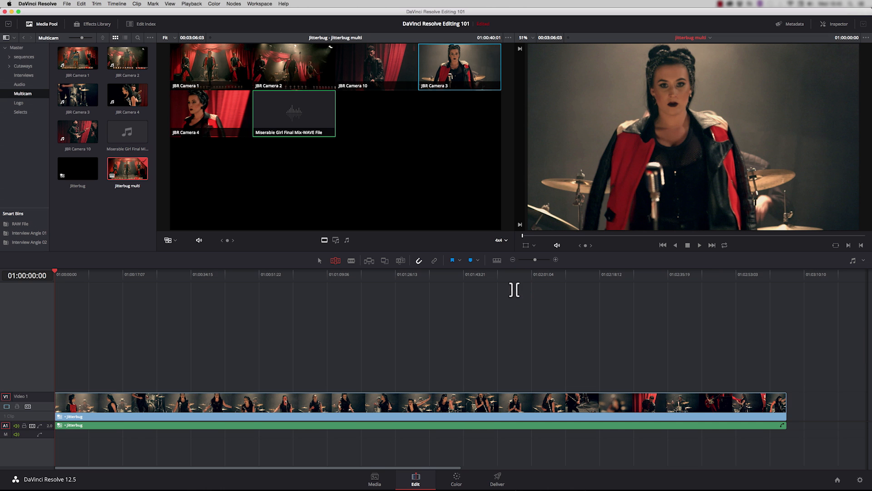
click(499, 240)
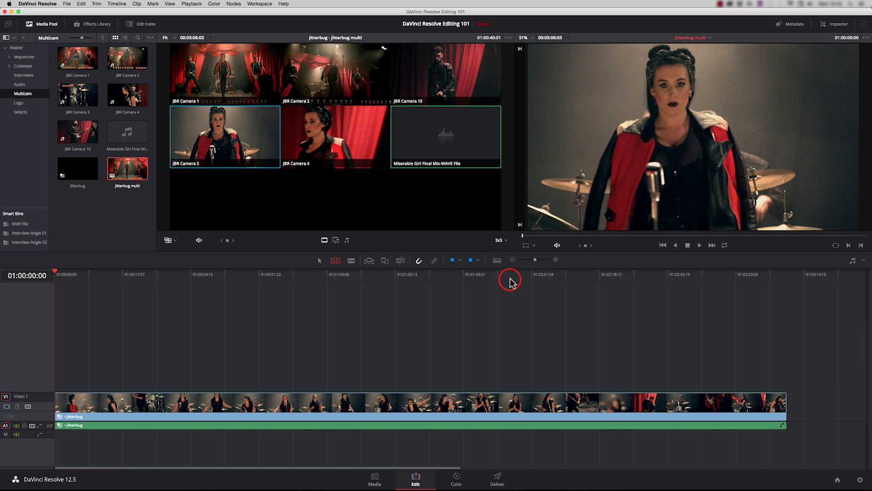
mouse_move(158, 249)
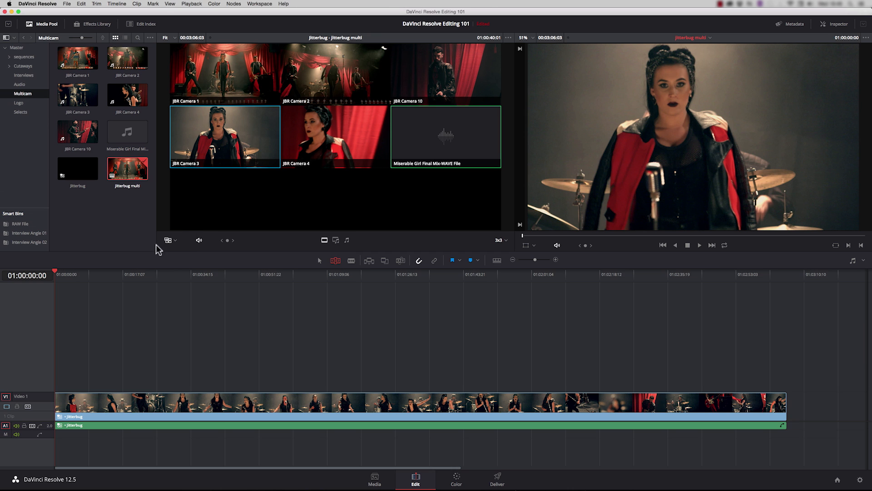
mouse_move(328, 251)
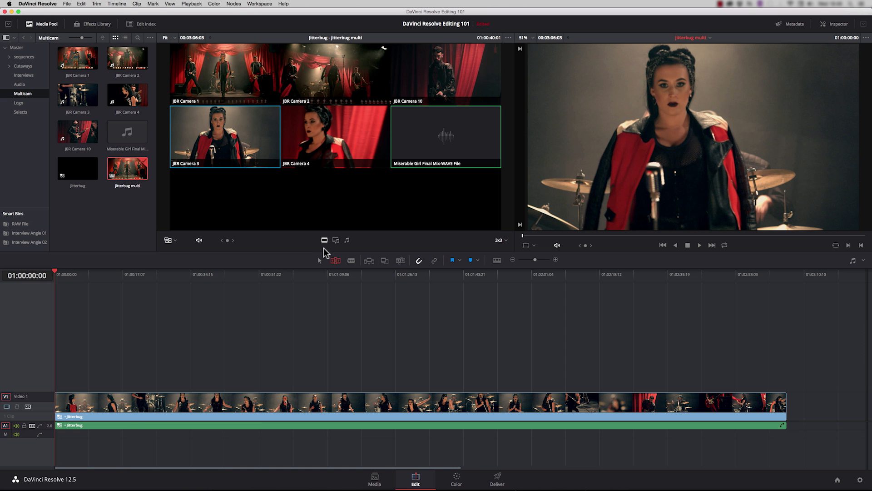
mouse_move(198, 10)
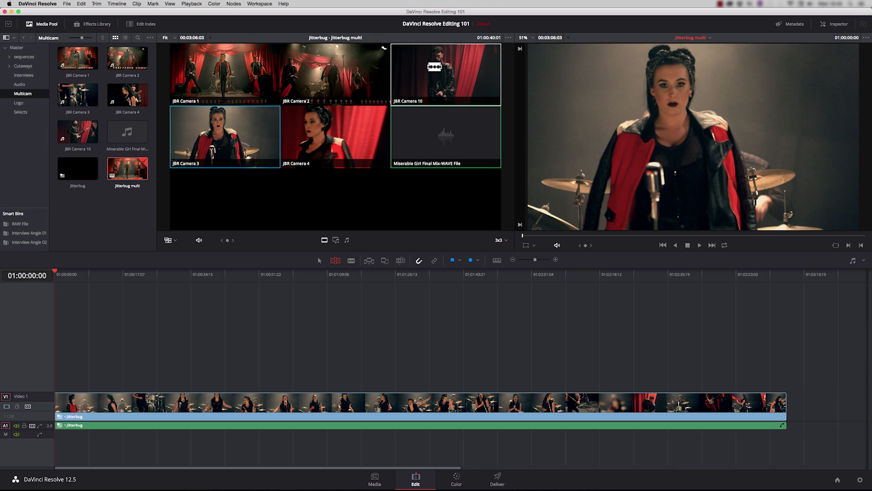
Step: Live-cut between angles during playback, starting with JBR Camera 10, then stop
click(225, 136)
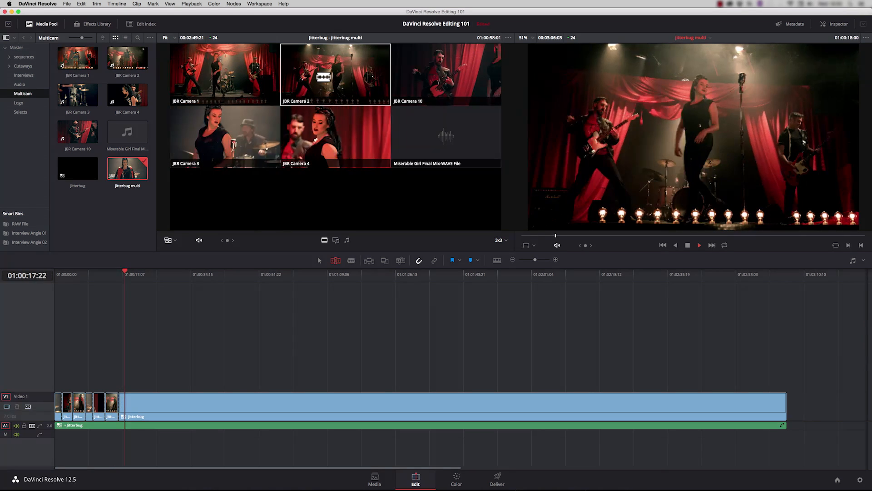
key(4)
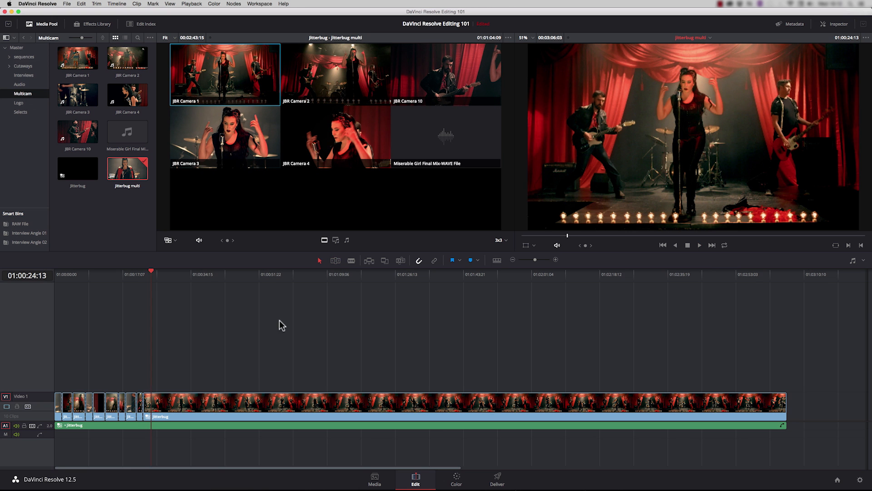
mouse_move(163, 309)
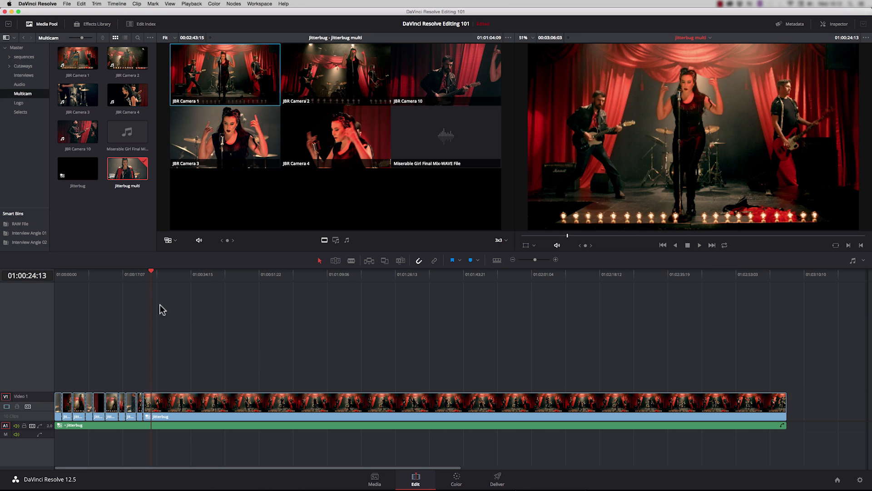
mouse_move(223, 362)
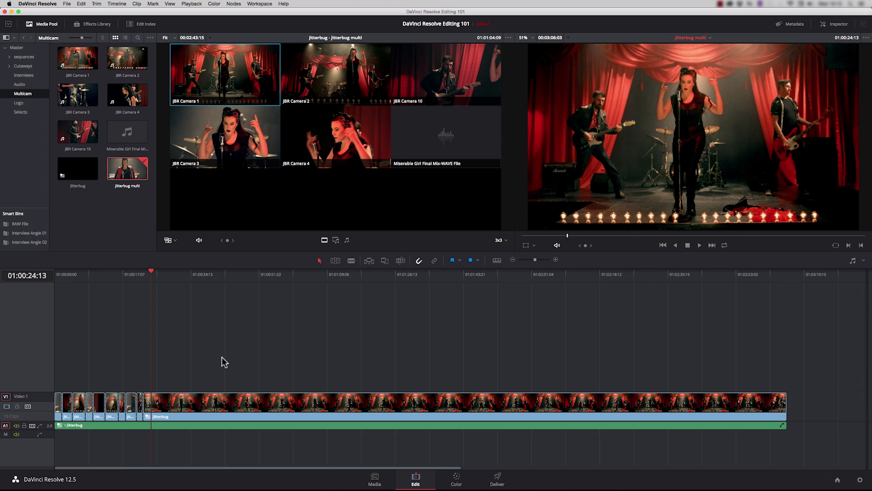
mouse_move(161, 277)
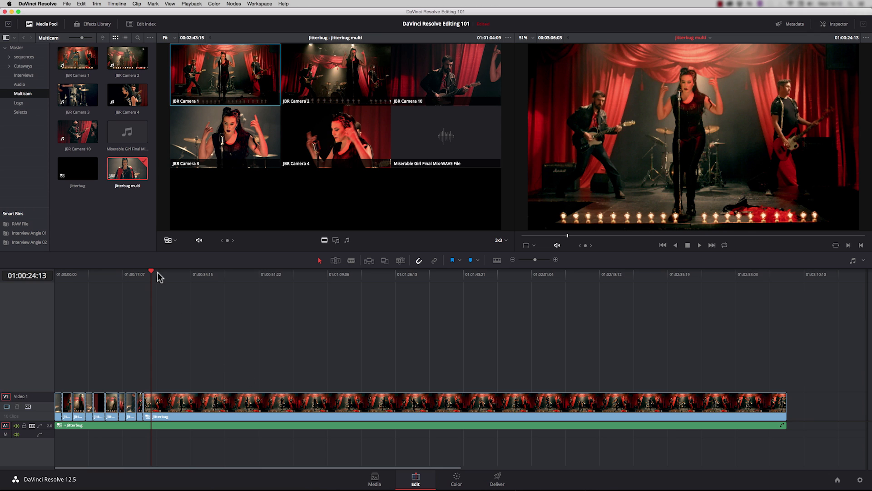
Step: Switch the shot at 00:00:09:19 to the JBR Camera 10 angle without adding a cut
click(93, 275)
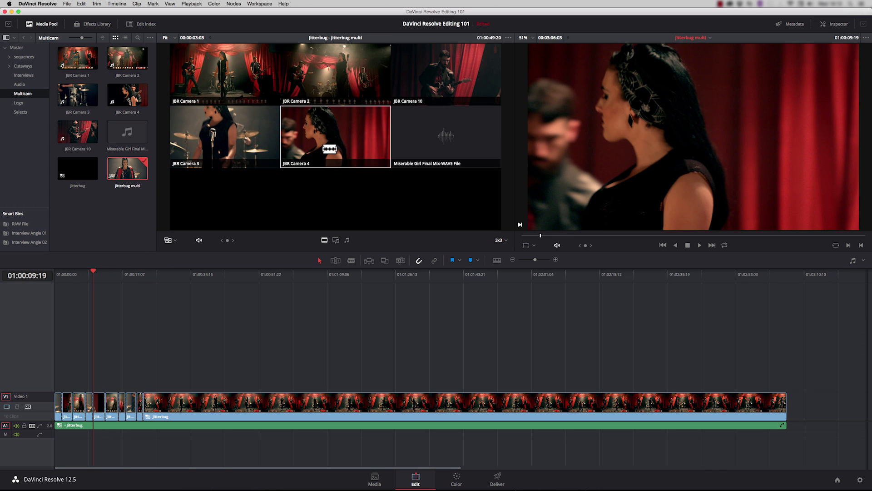
key(option)
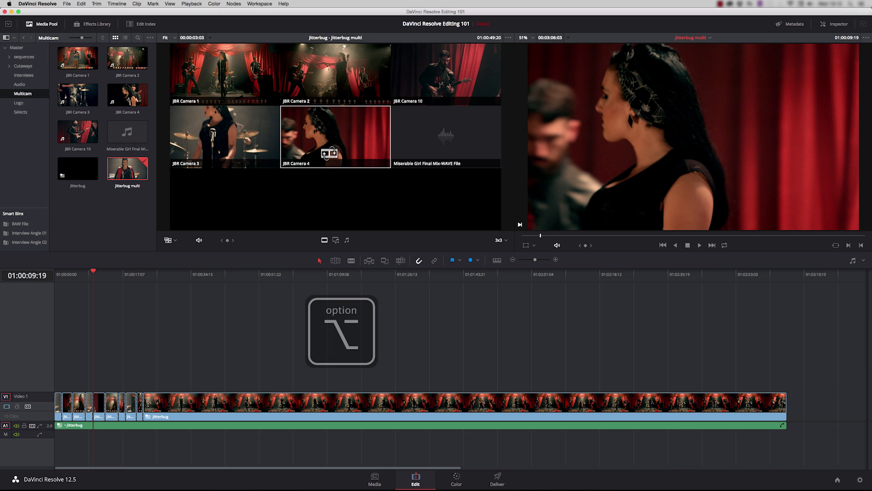
click(445, 74)
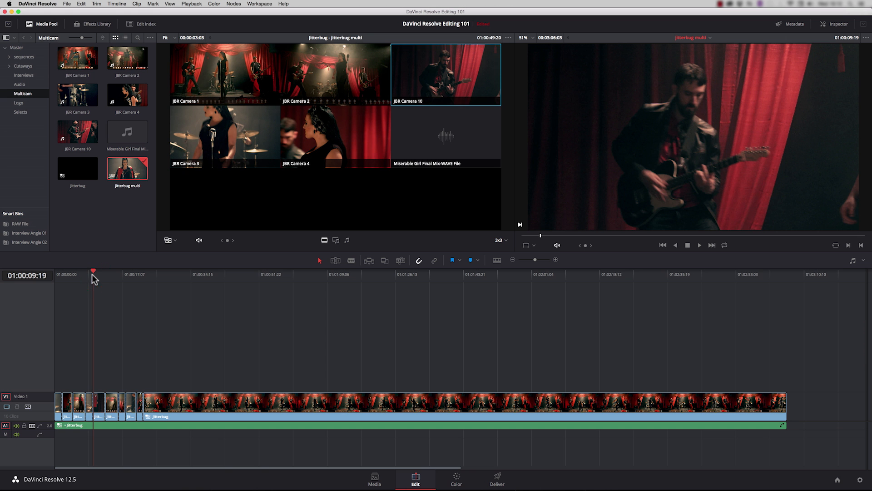
Step: Switch the early JBR Camera 3 clip near seven seconds to the JBR Camera 1 angle
right_click(87, 415)
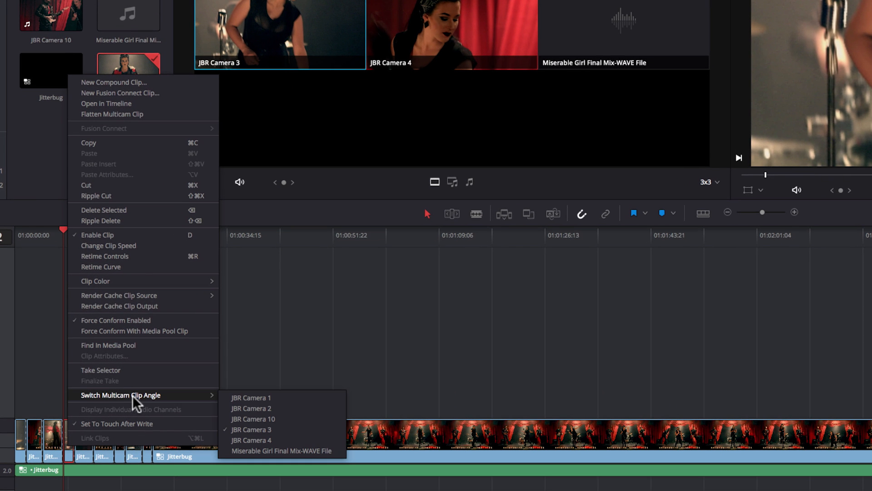
mouse_move(251, 429)
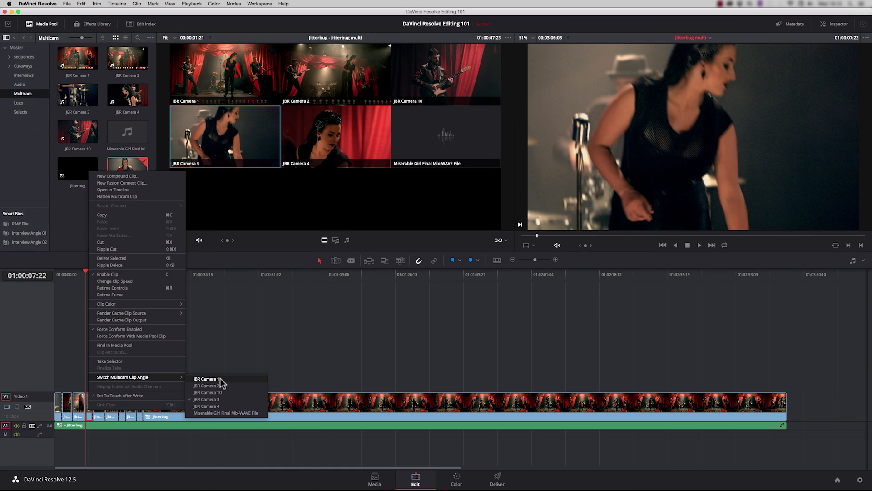
click(207, 378)
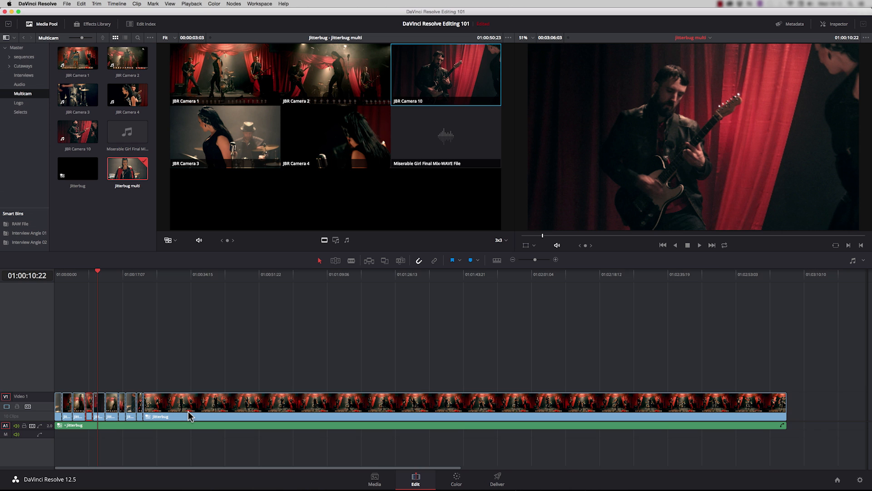
mouse_move(205, 387)
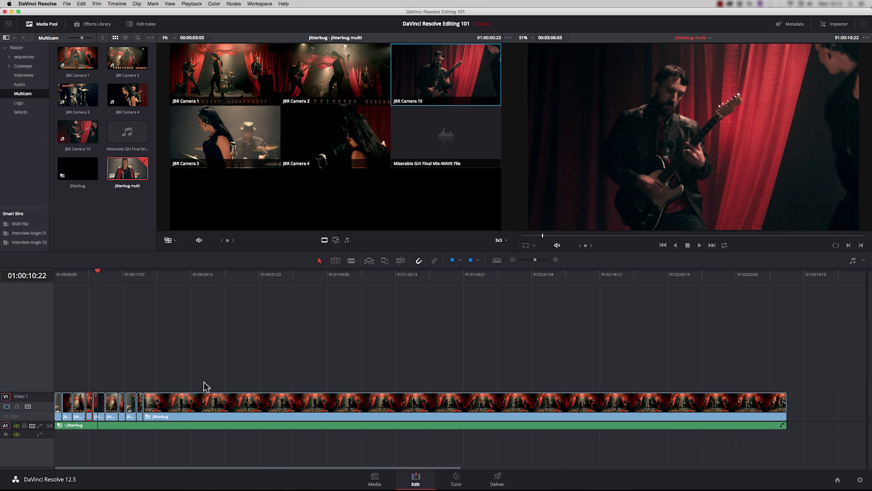
mouse_move(320, 270)
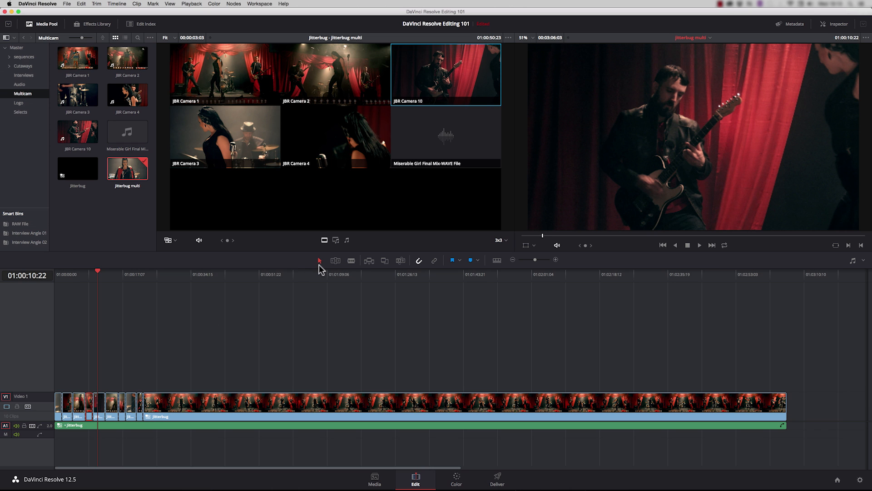
mouse_move(336, 260)
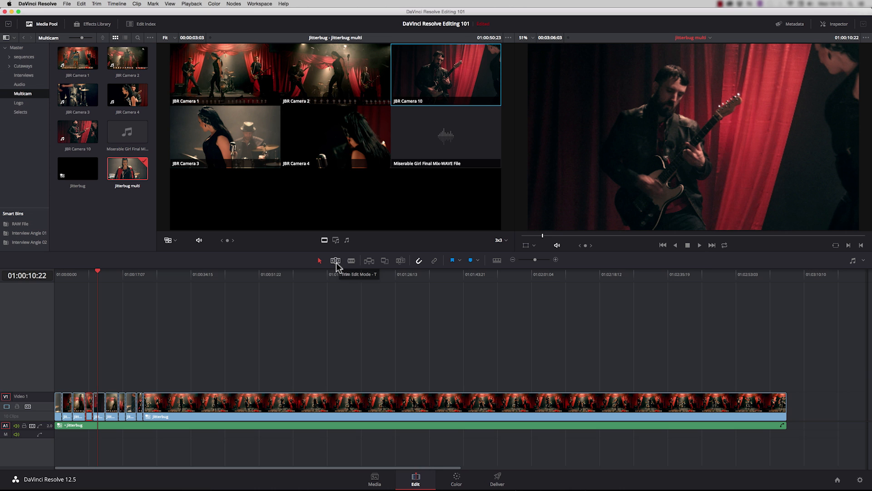
mouse_move(116, 392)
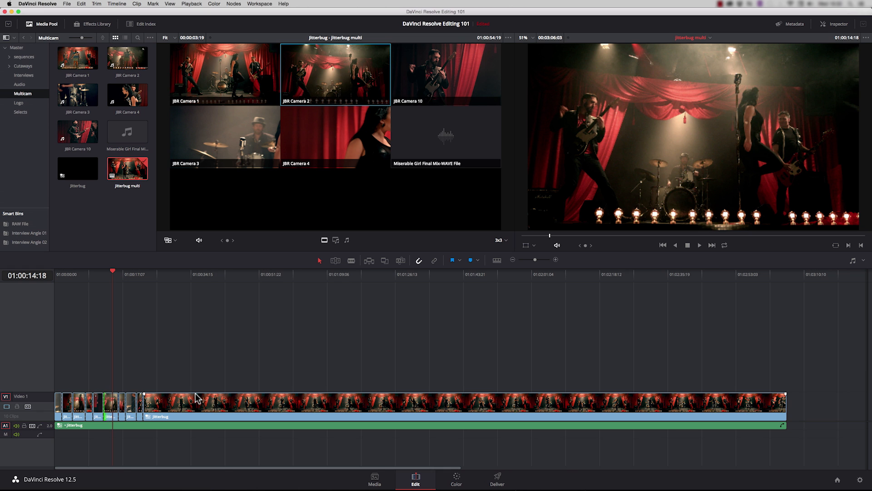
mouse_move(122, 174)
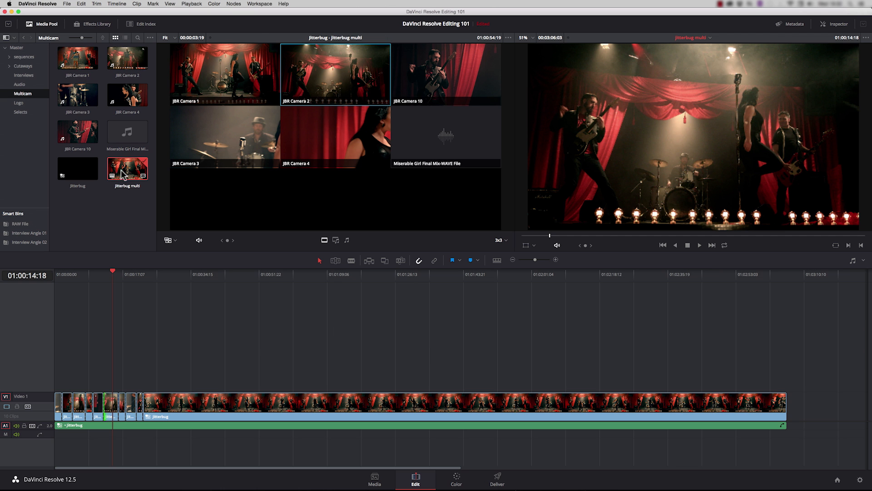
Step: Duplicate the jitterbug multi timeline and call up the copied multicam clip's options
click(137, 4)
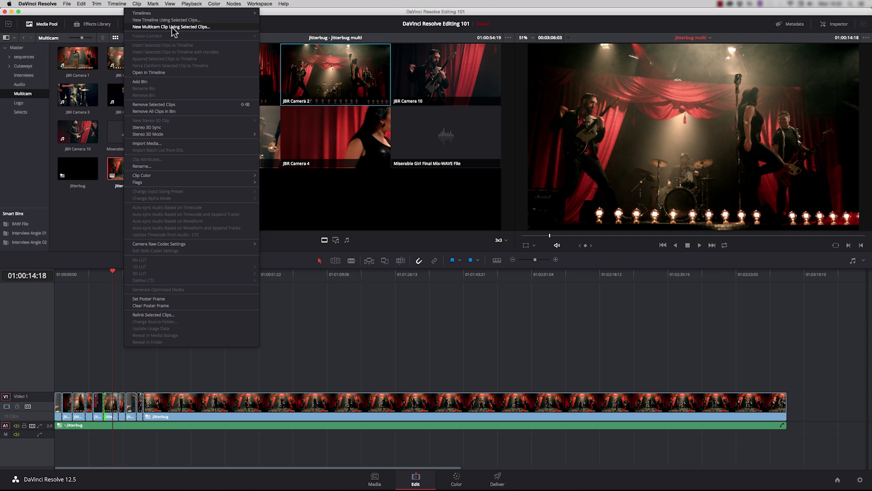
click(171, 27)
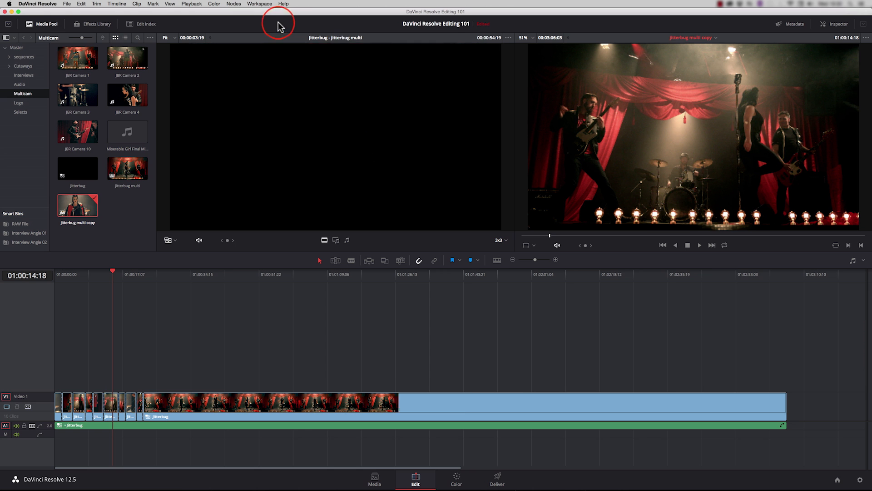
right_click(160, 404)
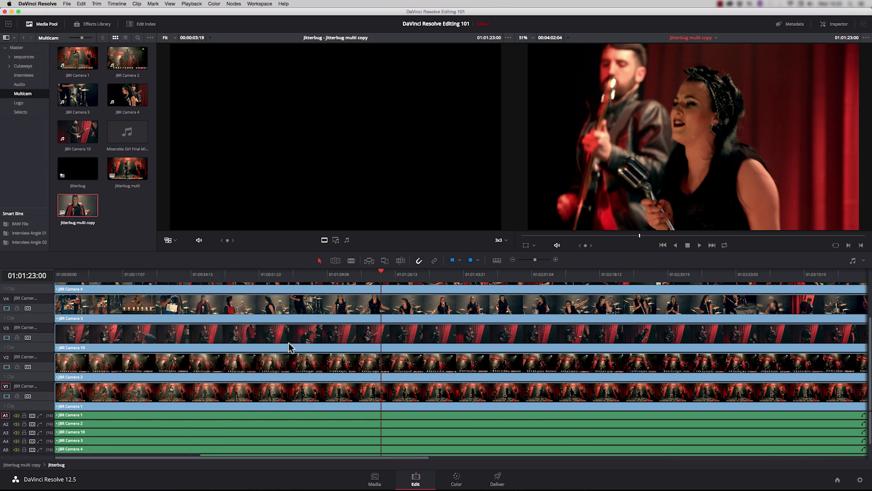
mouse_move(449, 480)
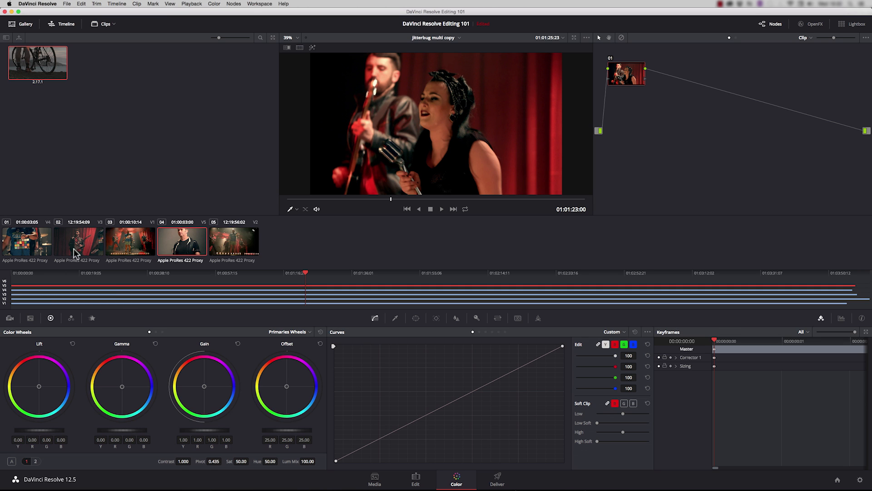
mouse_move(176, 256)
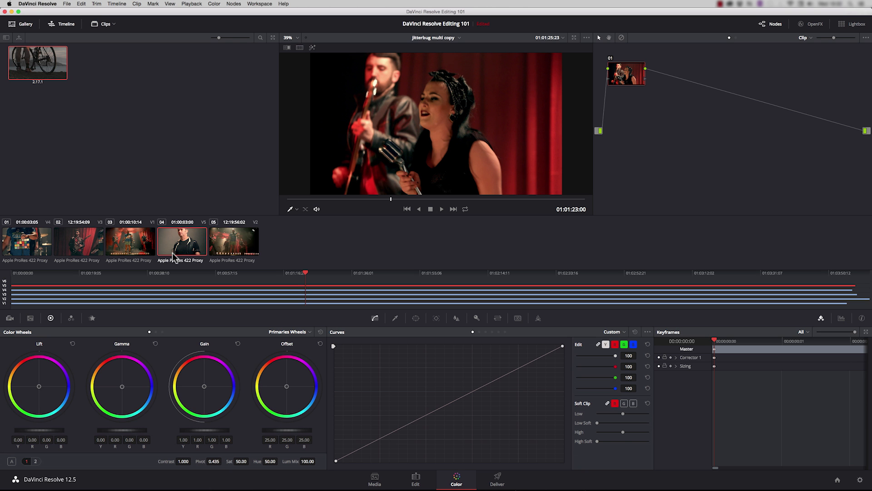
Step: Move to the Color page to grade the fourth camera angle, clip 04
click(414, 480)
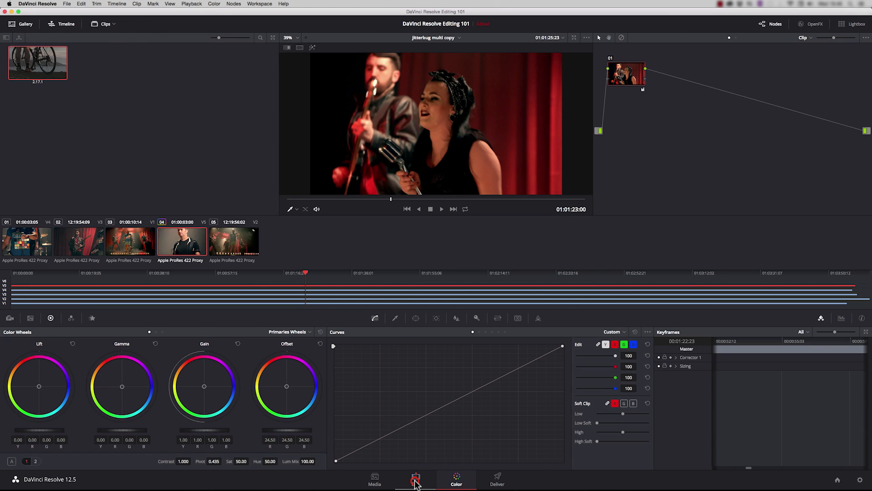
Step: Flatten the copy's multicam clip into plain JBR Camera 1 video with the music file
click(414, 477)
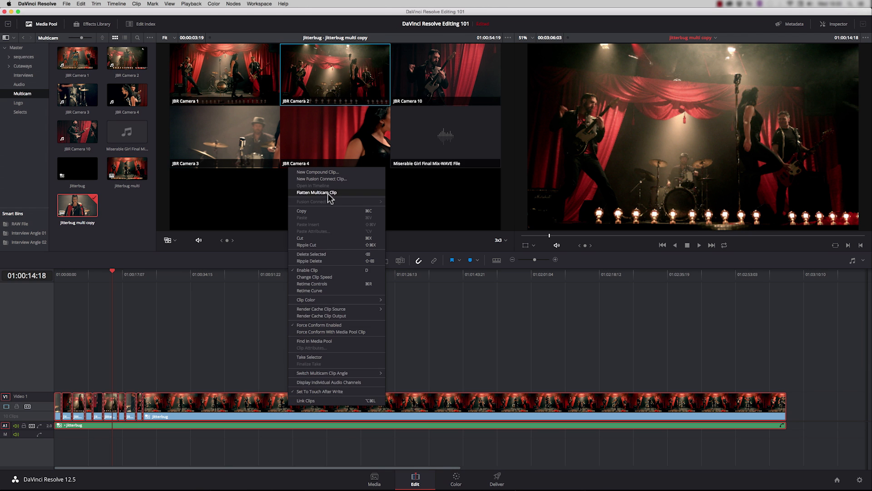
click(317, 193)
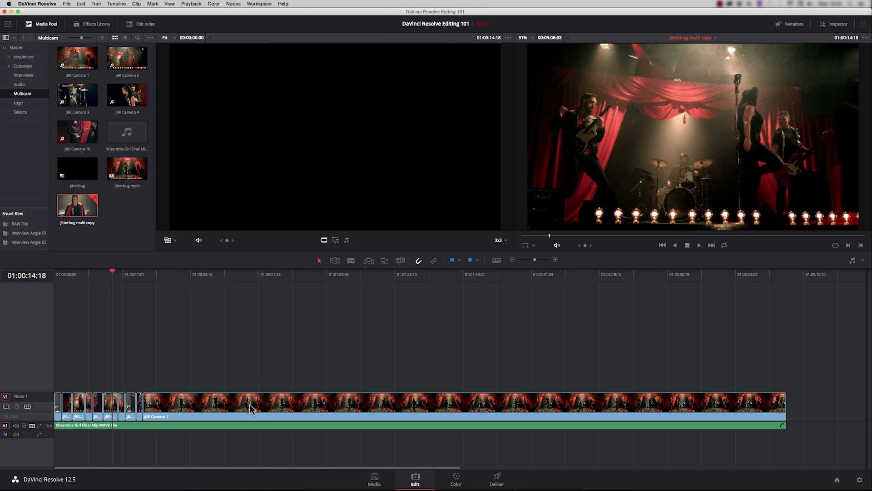
right_click(252, 409)
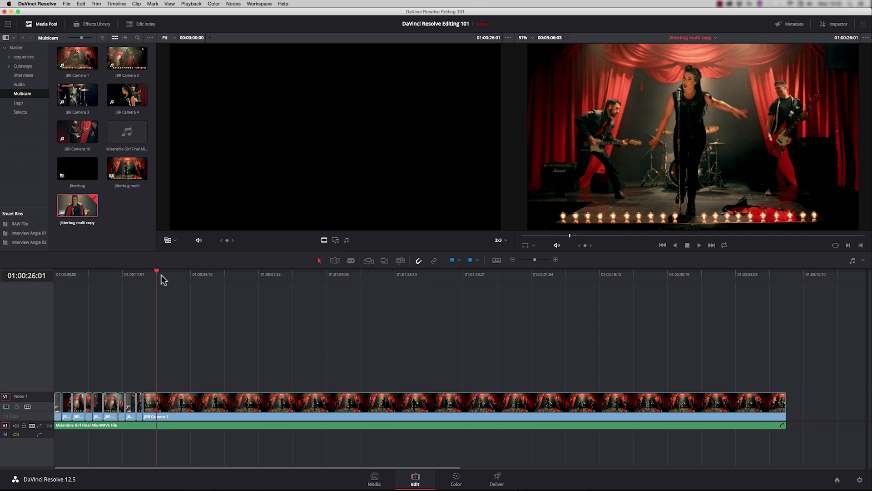
mouse_move(171, 330)
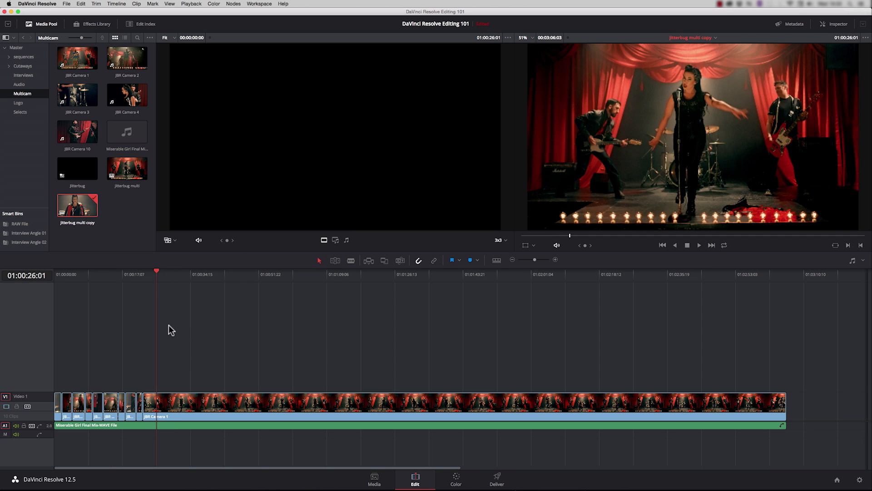